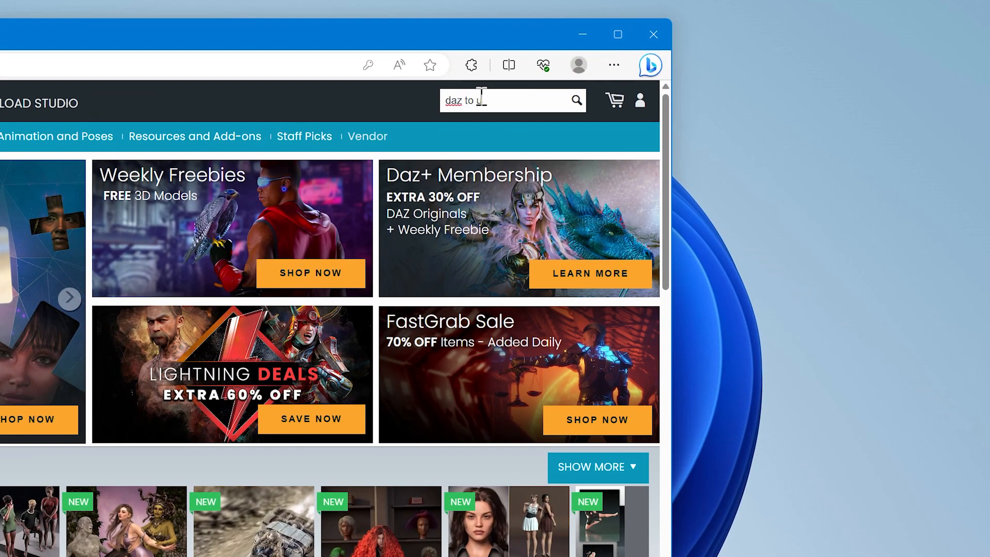
# - Search the Daz 3D Store for 'daz to unreal' and go to the Daz to Unreal Bridge page
pyautogui.write('unreal')
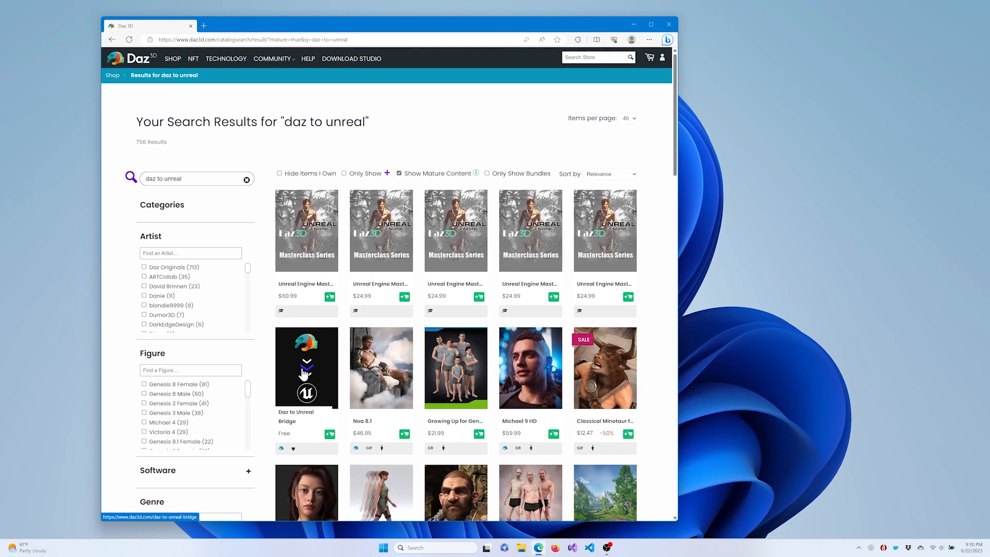
pyautogui.click(306, 367)
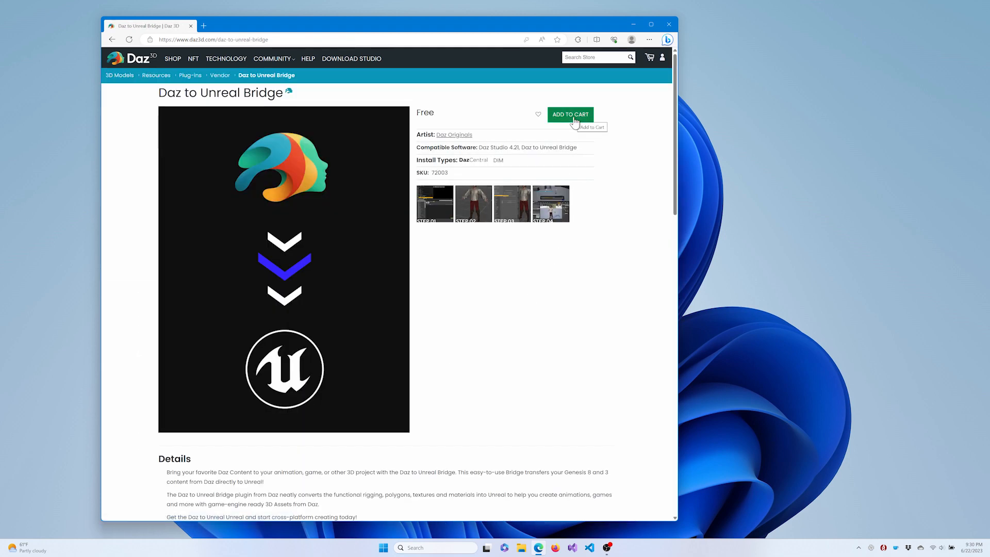
# - Add the free Daz to Unreal Bridge to the cart and begin signing in at checkout
pyautogui.click(569, 114)
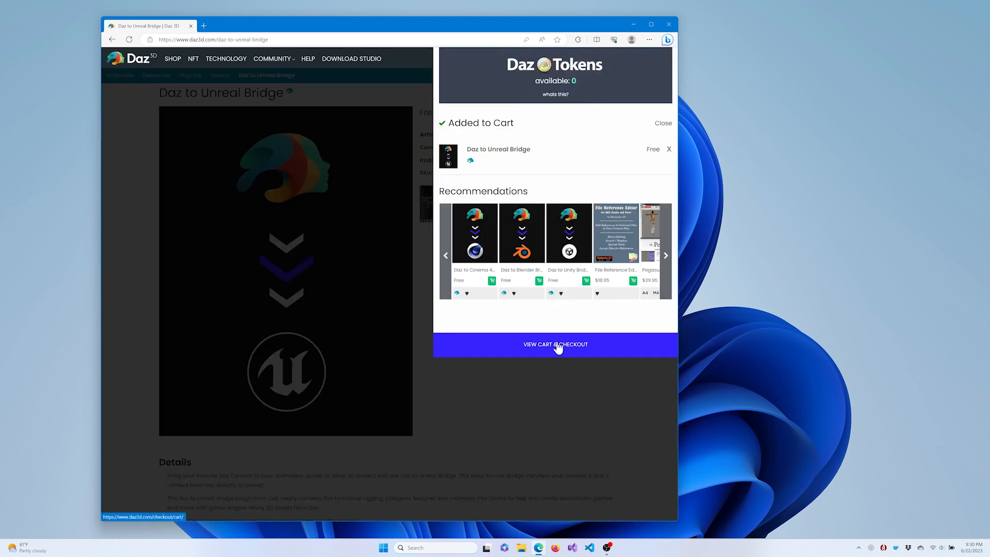
pyautogui.click(555, 345)
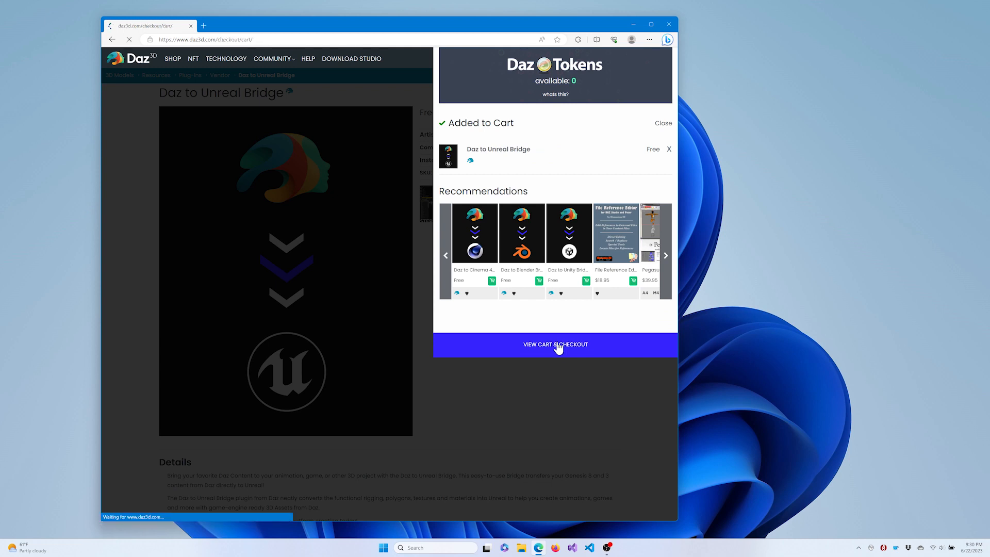
pyautogui.click(555, 344)
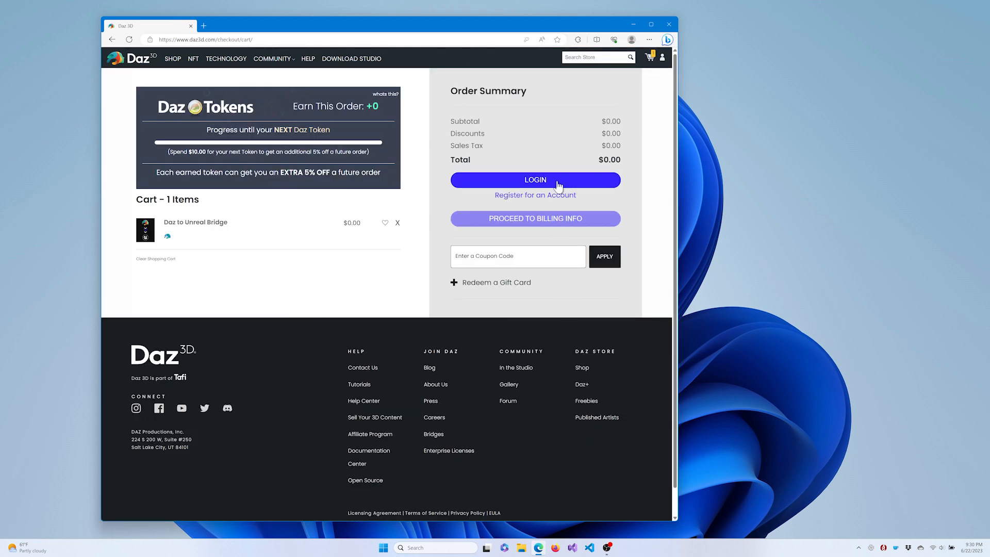
pyautogui.moveTo(558, 208)
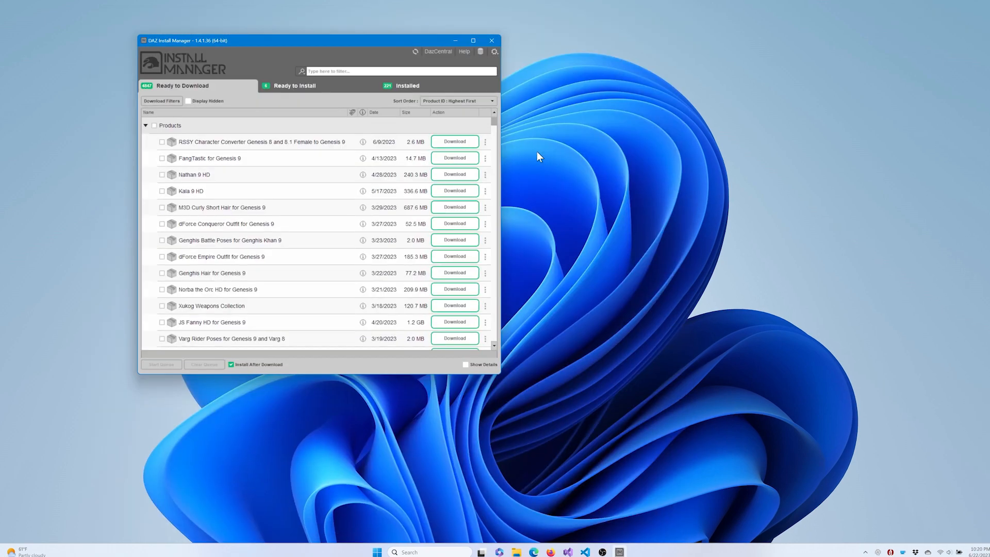
# - Filter for 'daz', download the Daz to Unreal package and check the Installed list
pyautogui.click(472, 40)
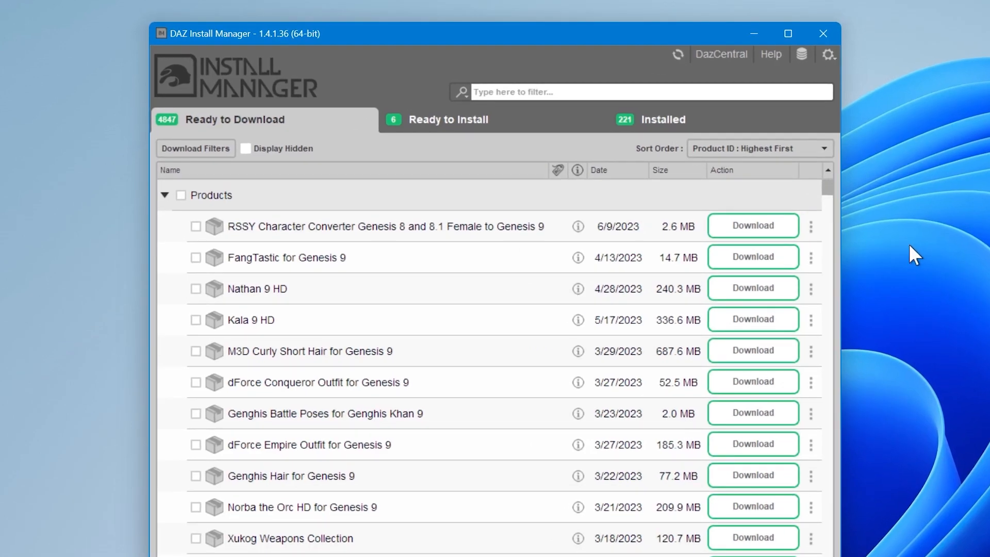
pyautogui.write('daz to')
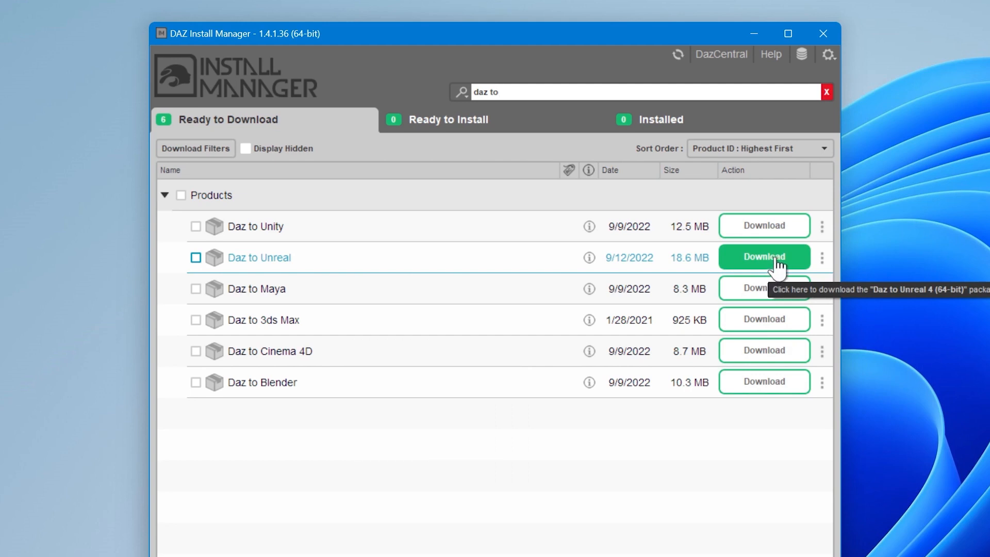
pyautogui.click(764, 257)
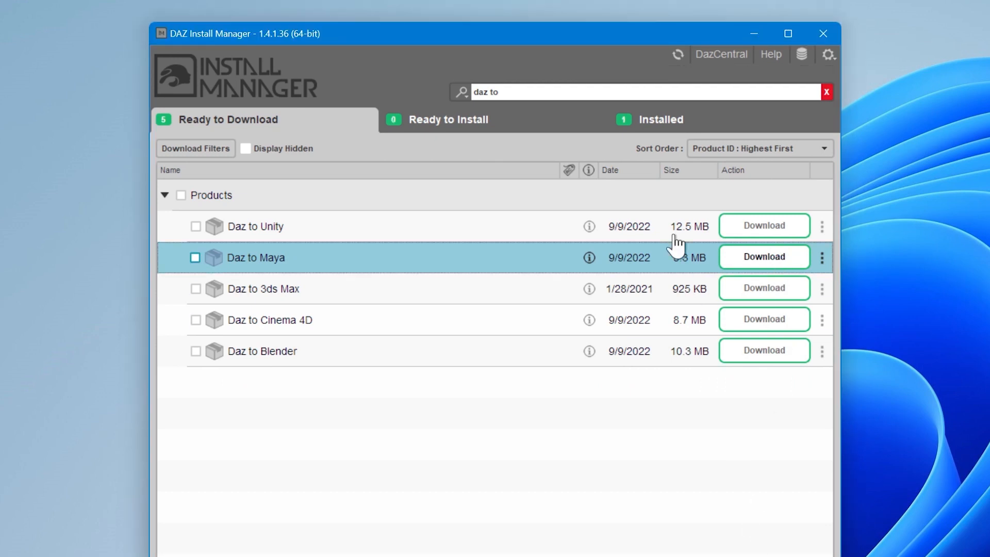
pyautogui.click(660, 119)
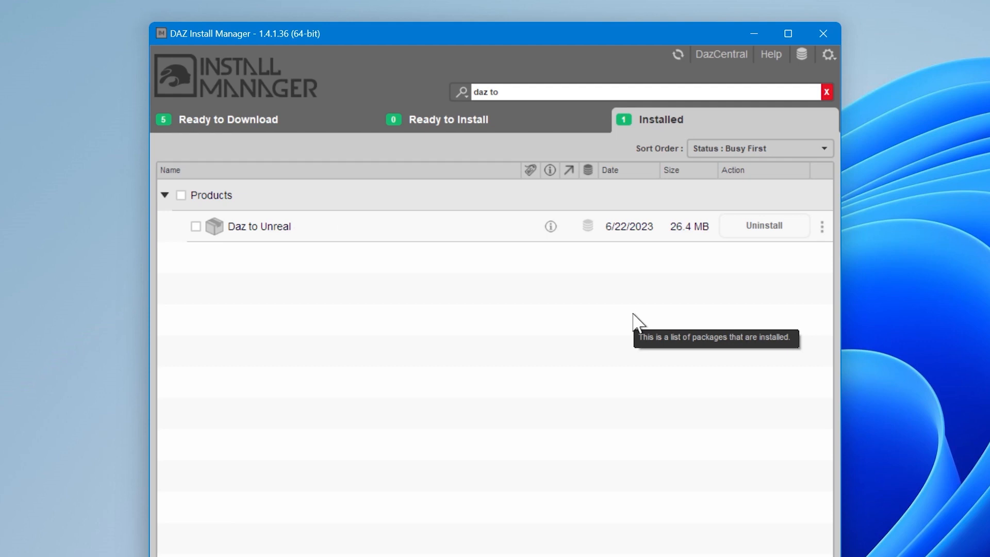
# - In the Install Errors dialog choose Unreal Engine 5.2 and start browsing for its folder
pyautogui.click(449, 120)
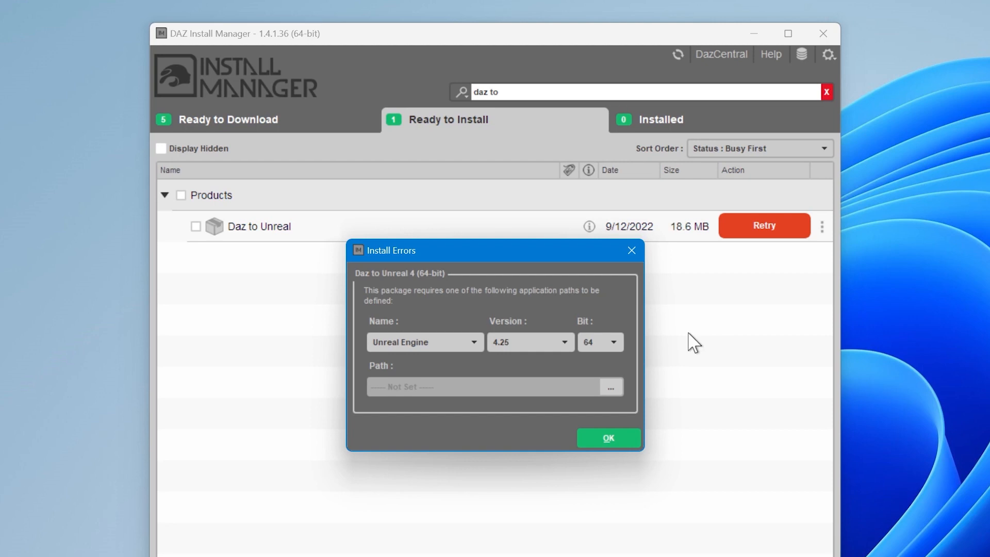
pyautogui.moveTo(521, 365)
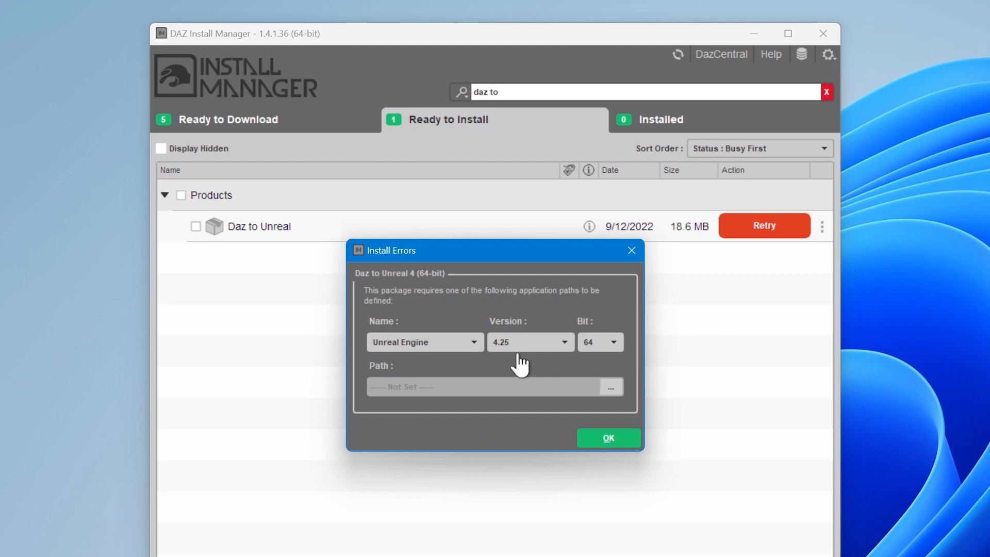
pyautogui.click(529, 341)
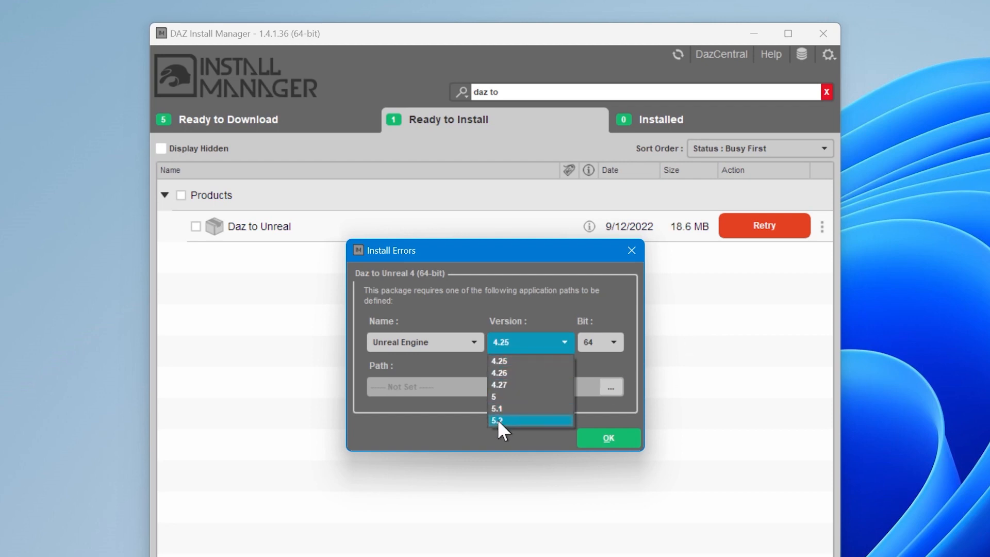
pyautogui.click(497, 420)
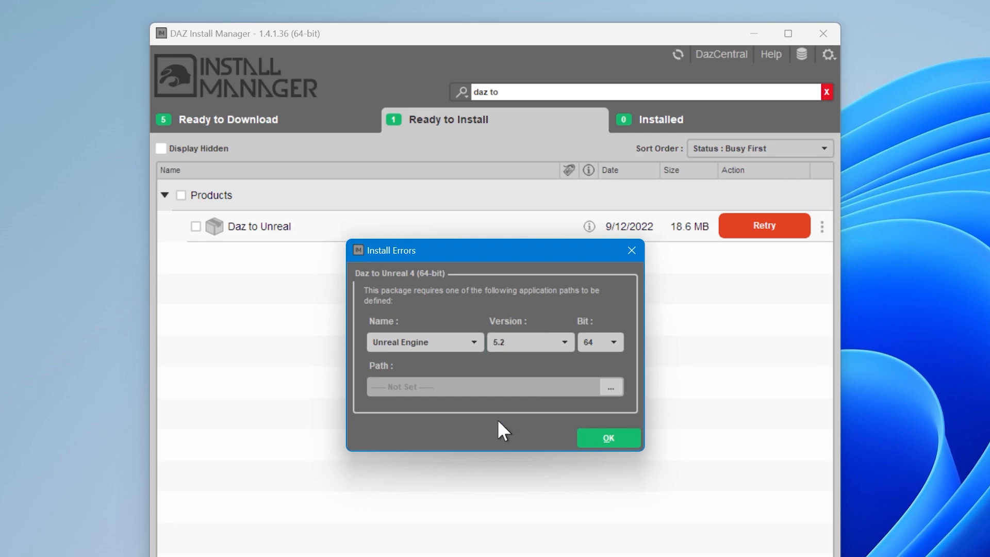
pyautogui.click(610, 387)
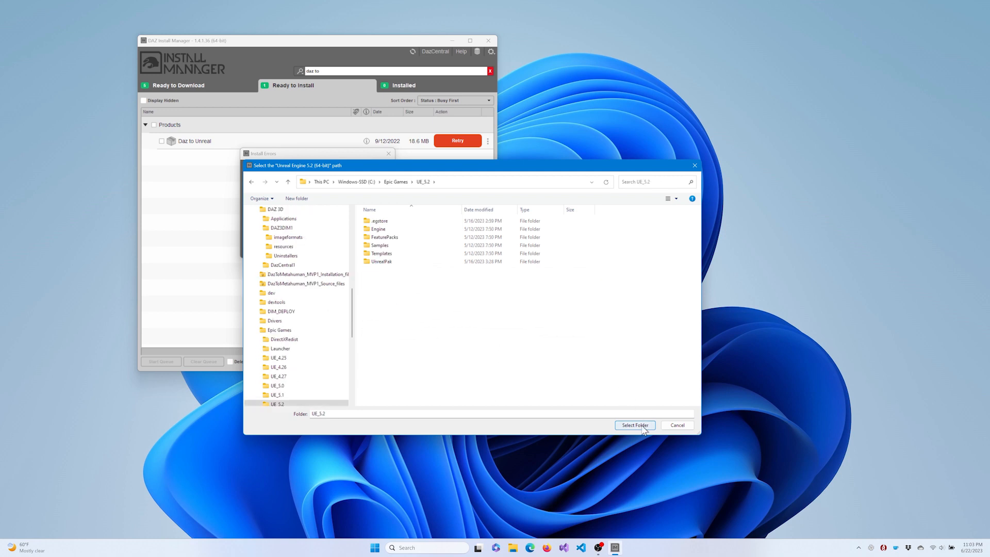
# - Set UE_5.2 as the engine path and re-attempt the Daz to Unreal install
pyautogui.click(634, 425)
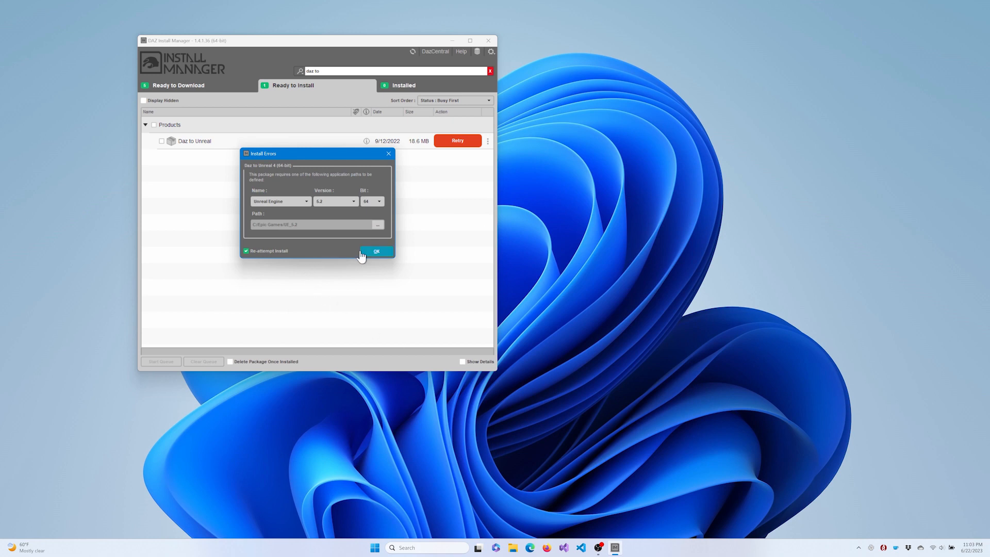
pyautogui.click(376, 251)
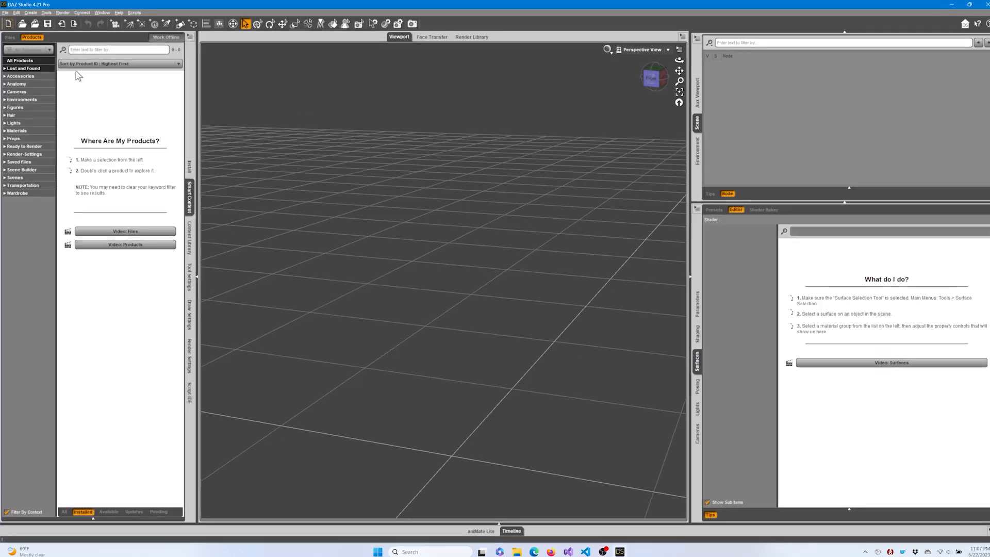
# - Launch the Daz to Unreal bridge through File > Send To
pyautogui.click(6, 12)
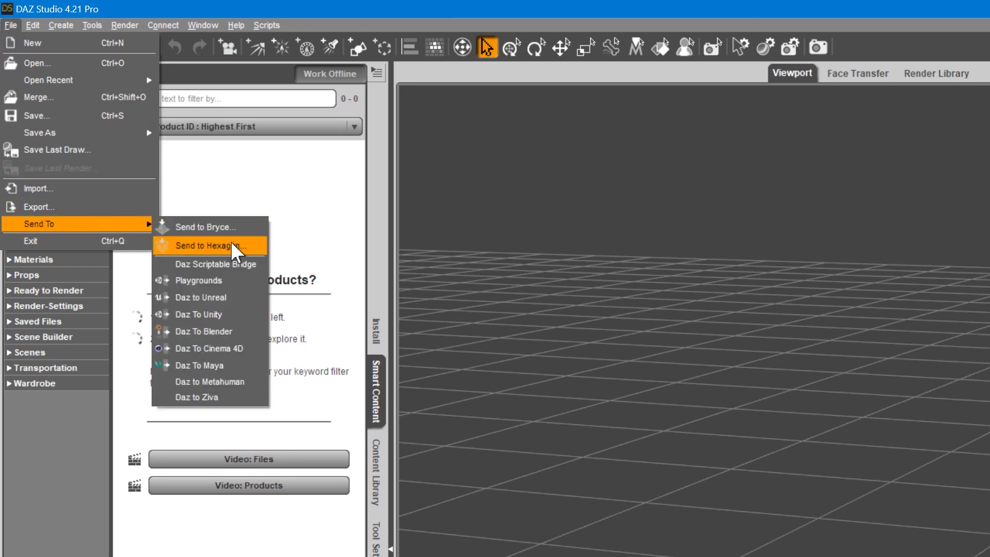
pyautogui.click(201, 297)
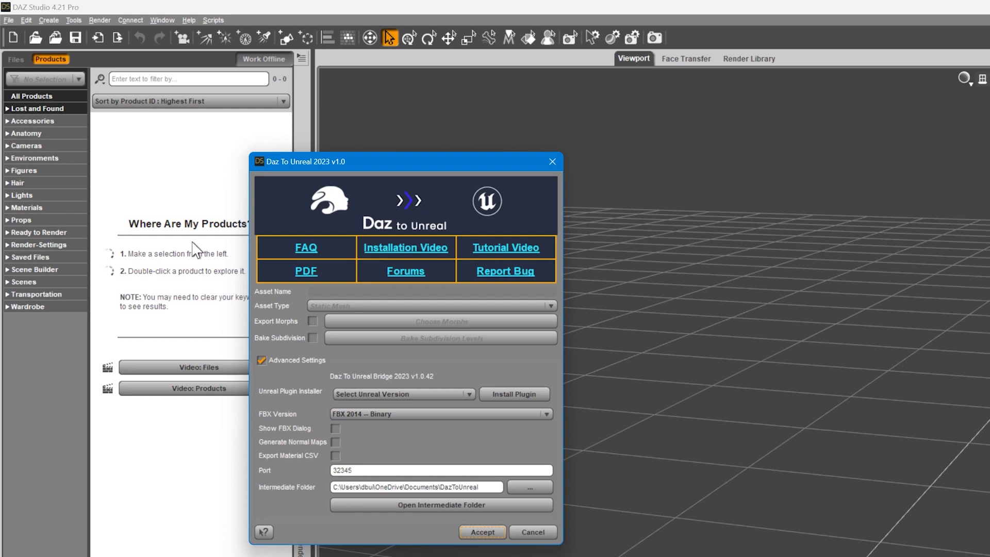
pyautogui.moveTo(216, 305)
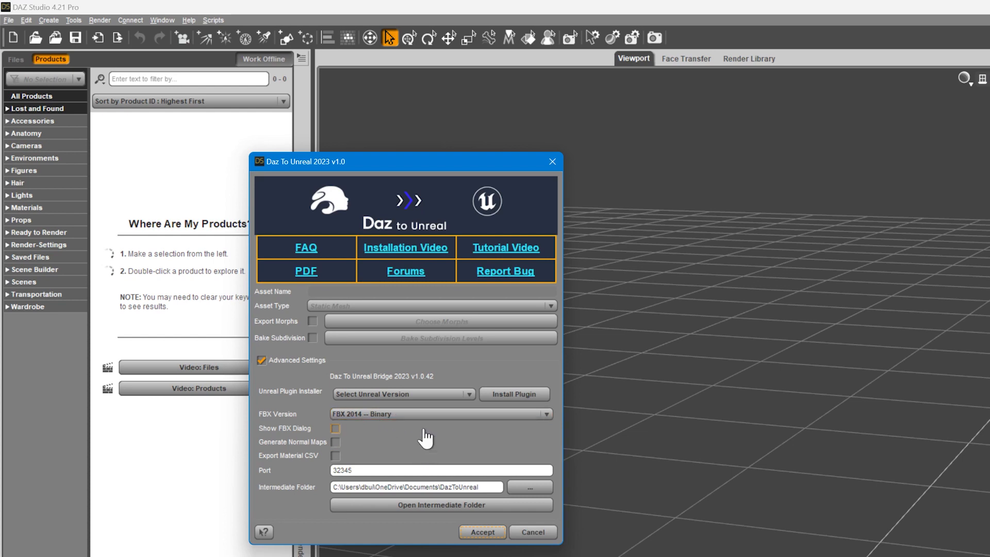
# - Target Unreal Engine 5.2 in the Unreal Plugin Installer and start Install Plugin
pyautogui.click(402, 393)
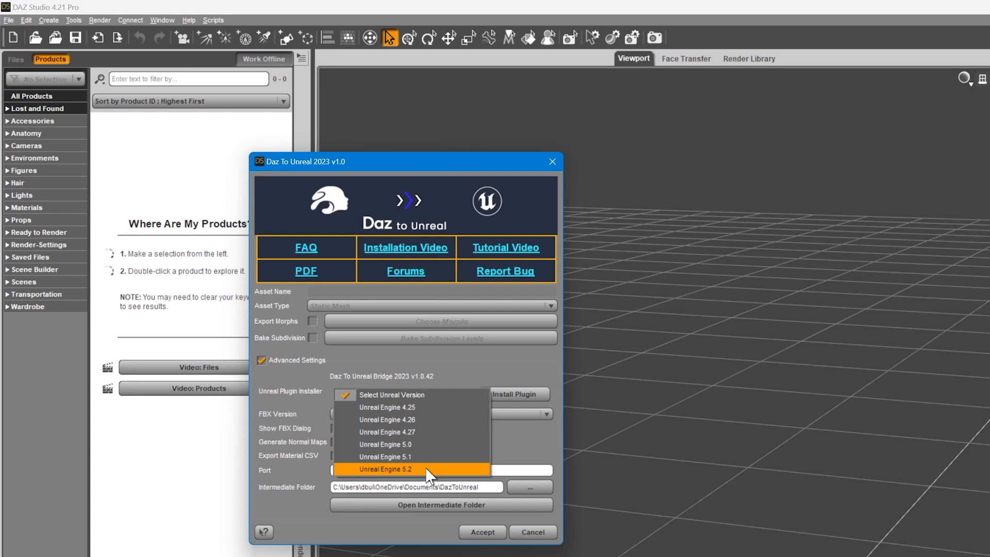
pyautogui.click(384, 469)
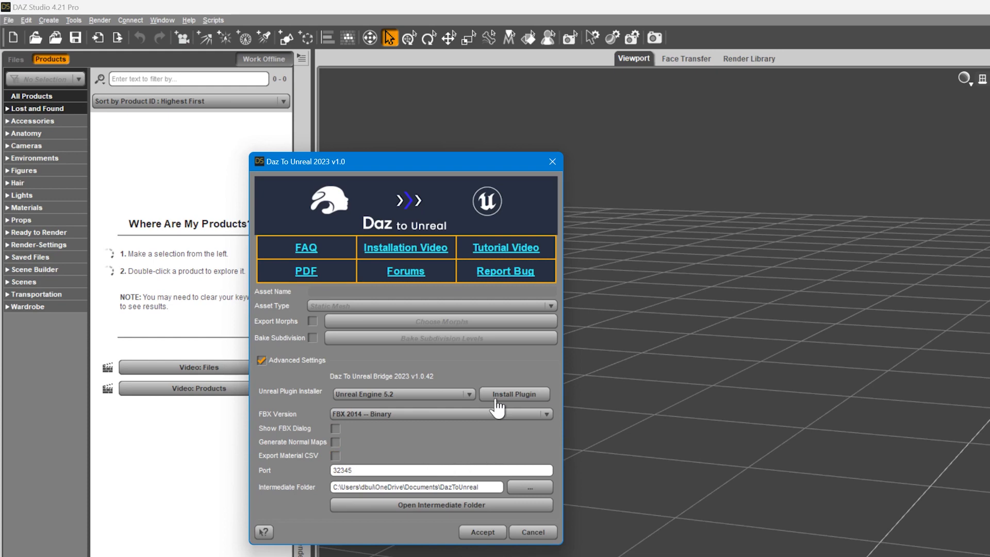
pyautogui.click(514, 394)
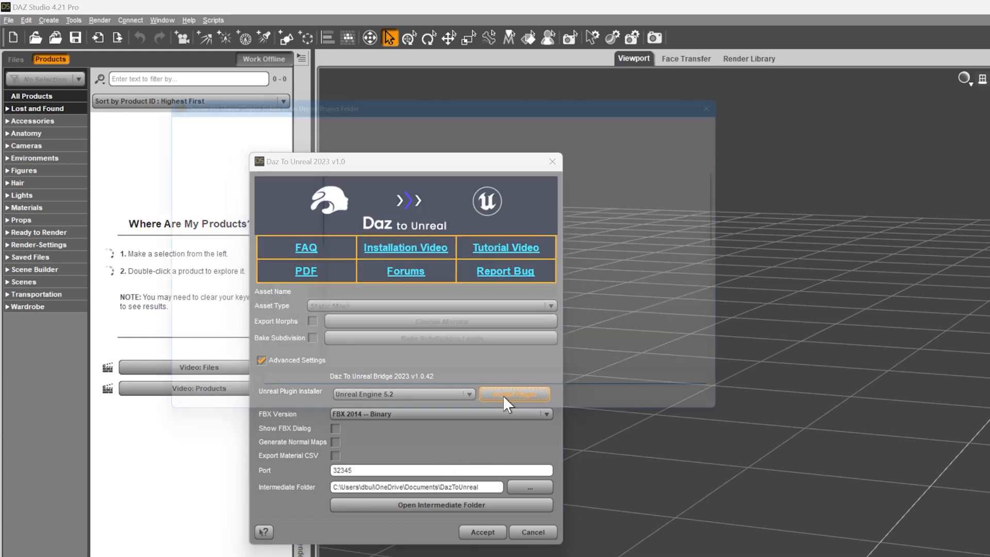
# - Choose the Epic Games > UE_5.2 folder so the plugin installs into it
pyautogui.click(514, 393)
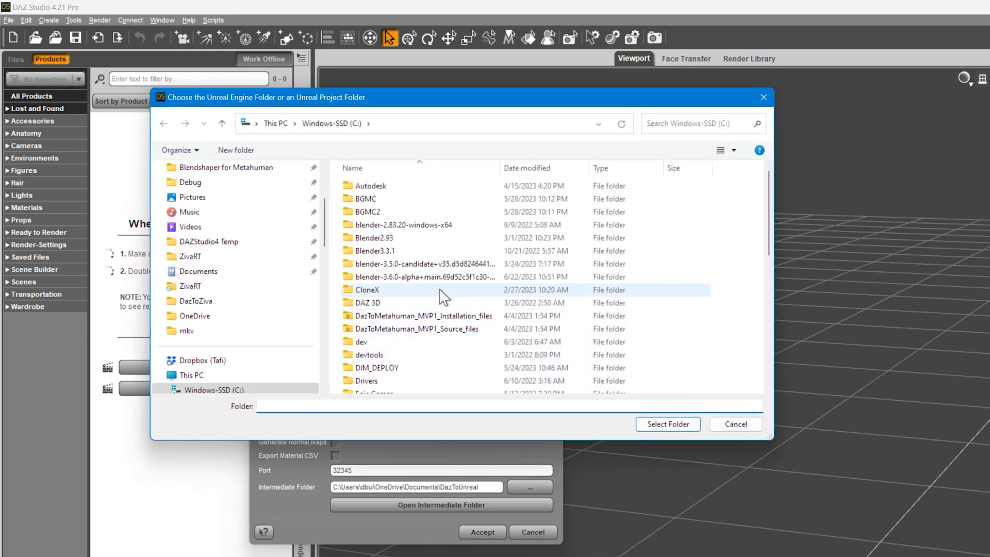
pyautogui.scroll(-3)
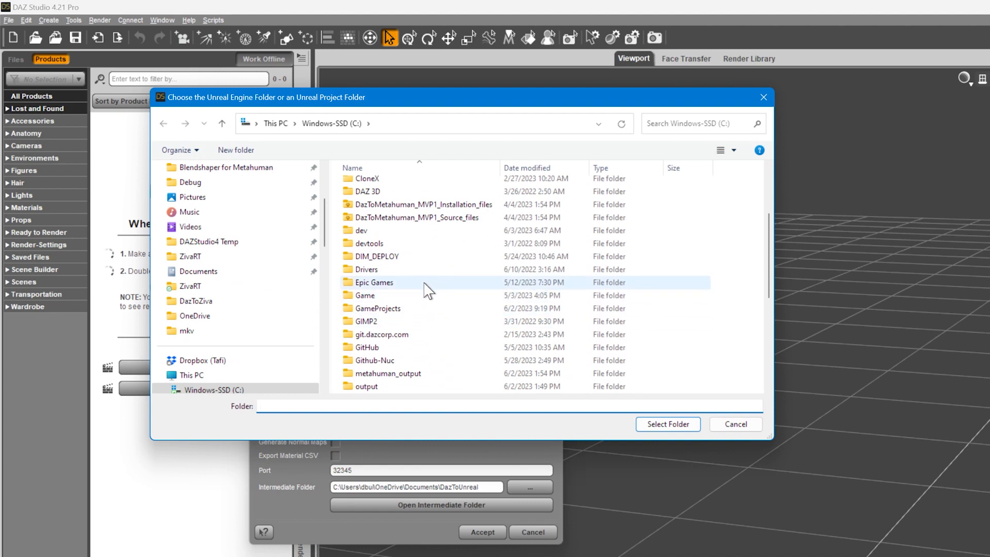
pyautogui.doubleClick(374, 283)
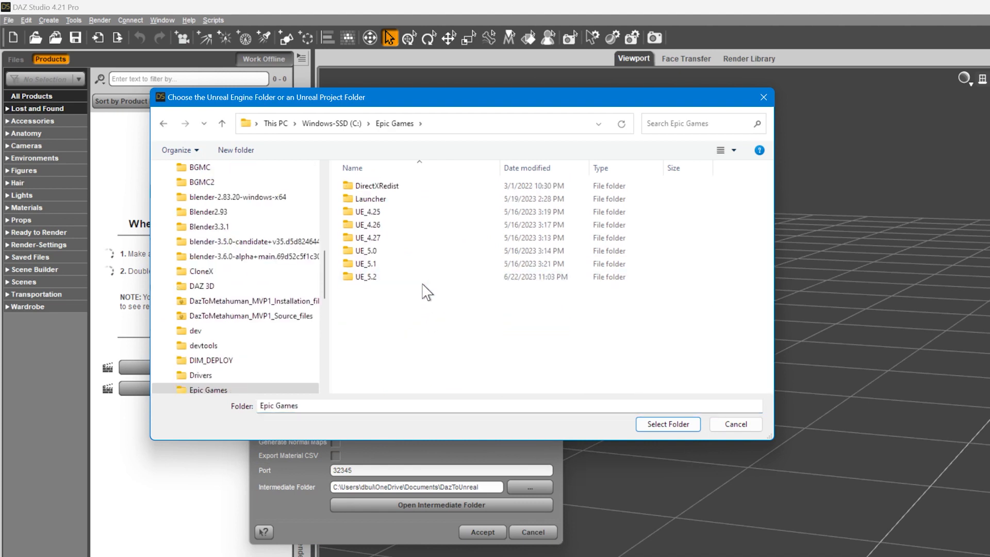
pyautogui.doubleClick(365, 276)
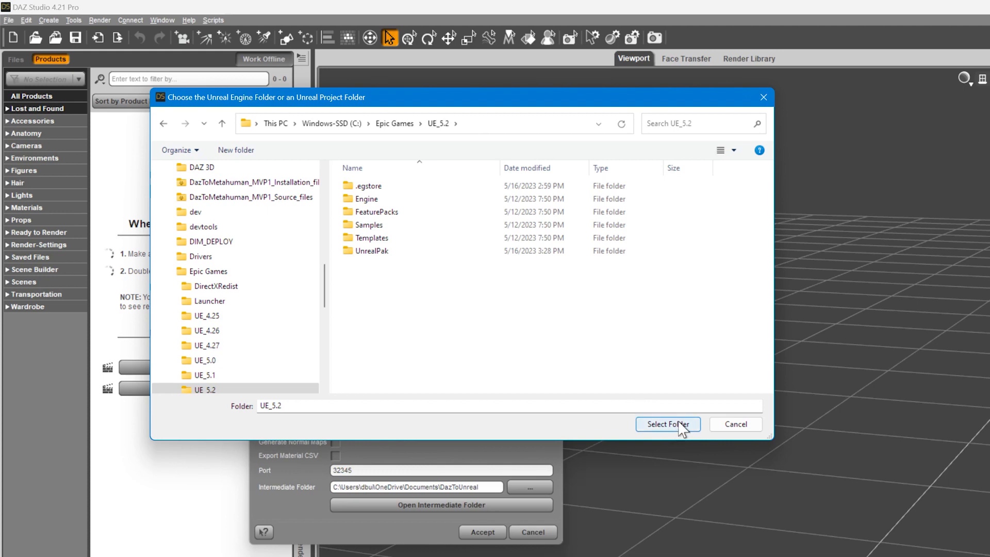
pyautogui.click(667, 424)
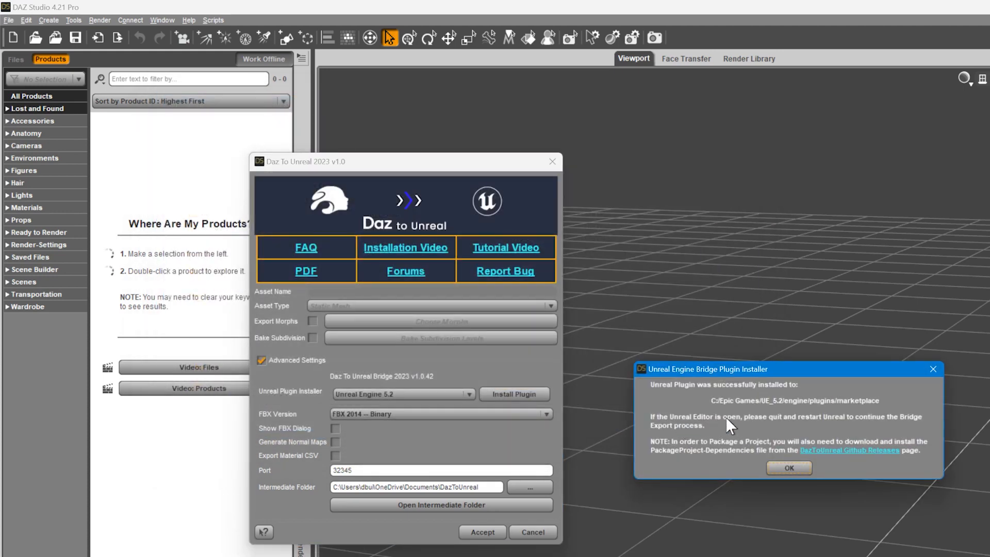
pyautogui.moveTo(742, 476)
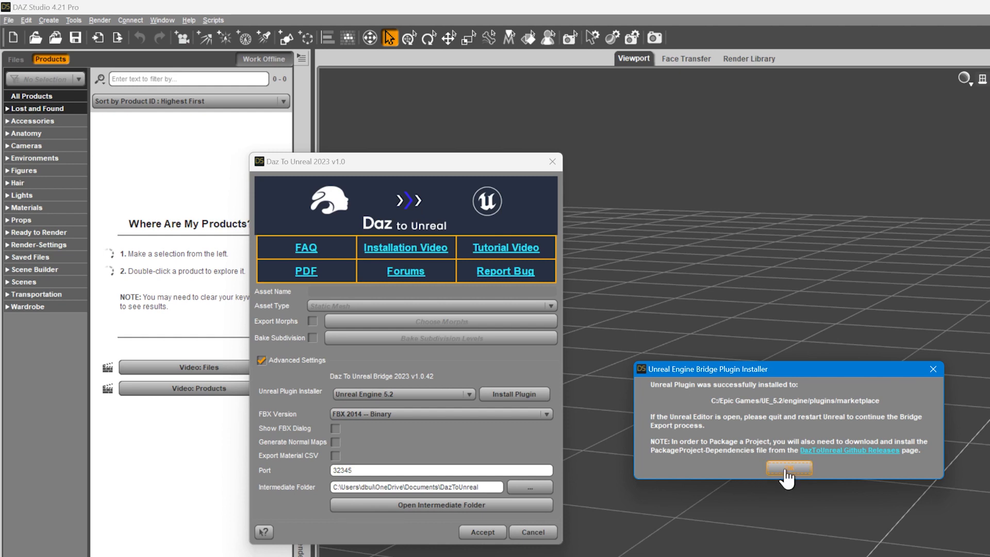
# - Dismiss the plugin-installed success message
pyautogui.click(788, 469)
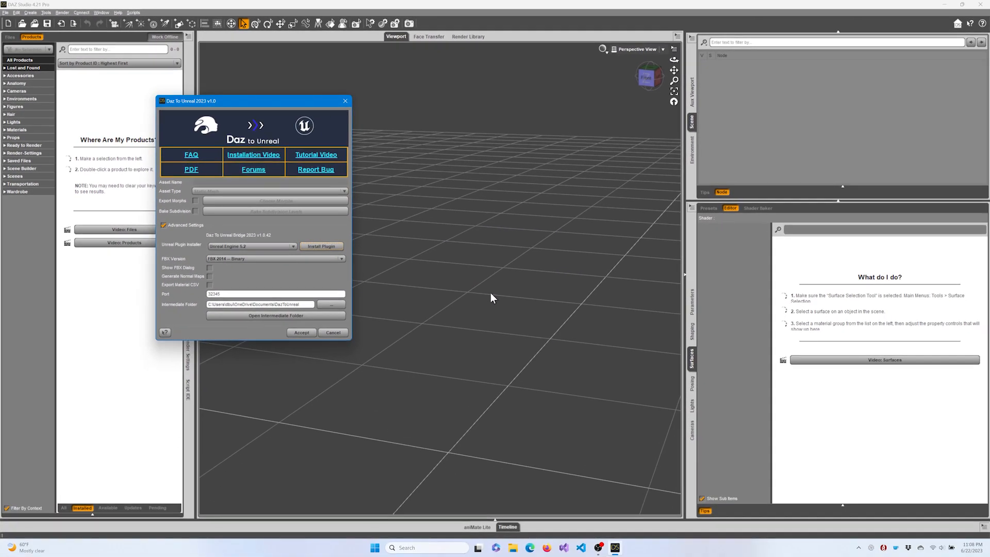